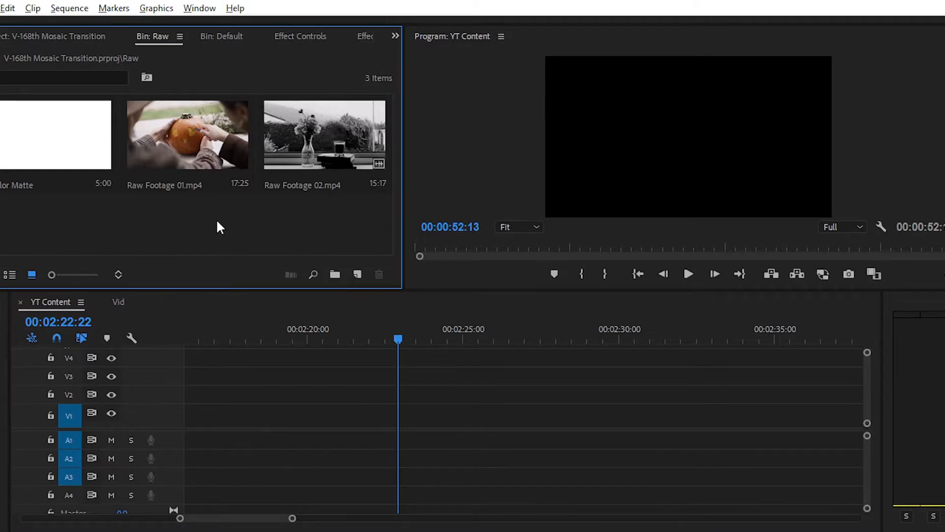
Lay Raw Footage 01 and 02 back to back on V1, delete clip 02's audio, and save
click(187, 135)
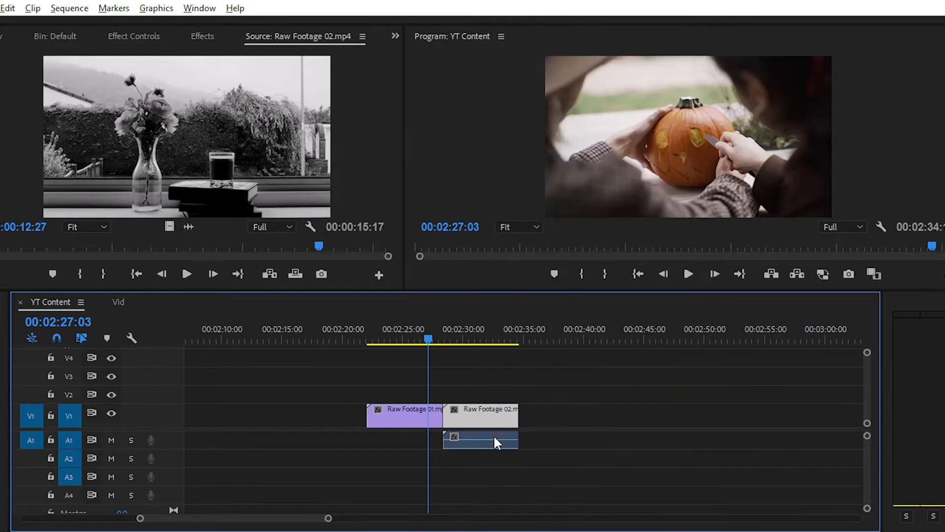
click(202, 36)
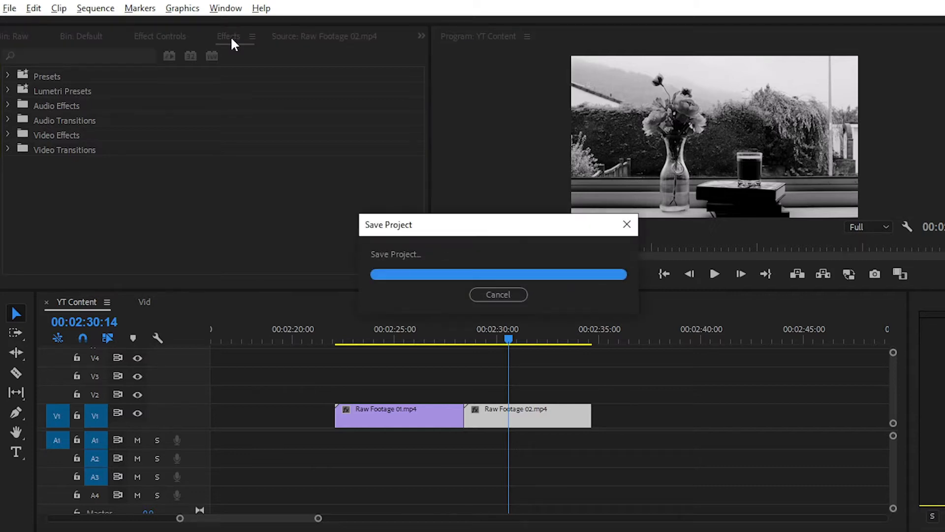
Search the effects for 'mosa' and locate Stylize > Mosaic, collapsing the presets folder
click(225, 8)
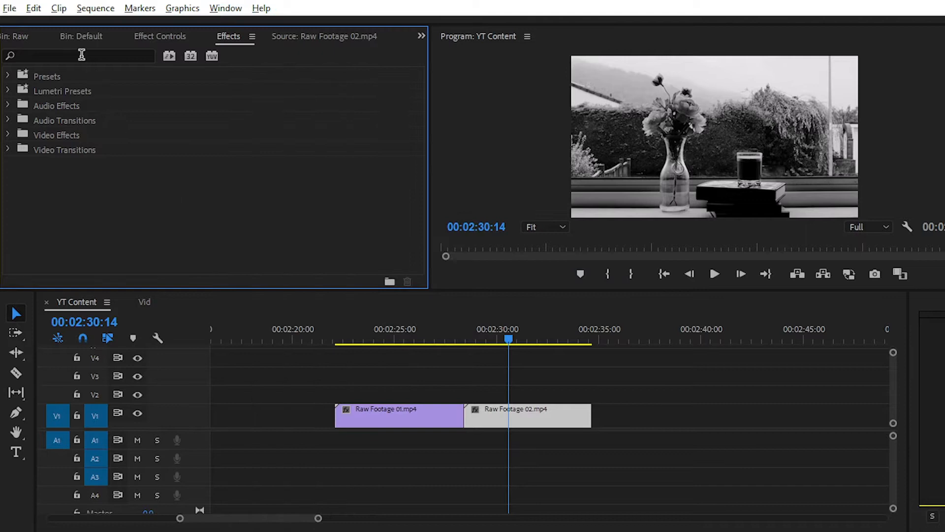
text(mosaic)
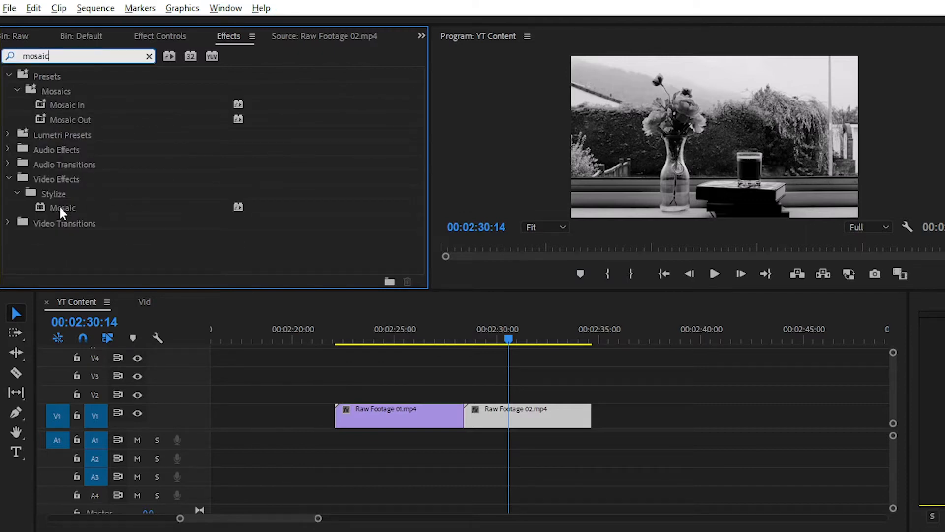
click(62, 208)
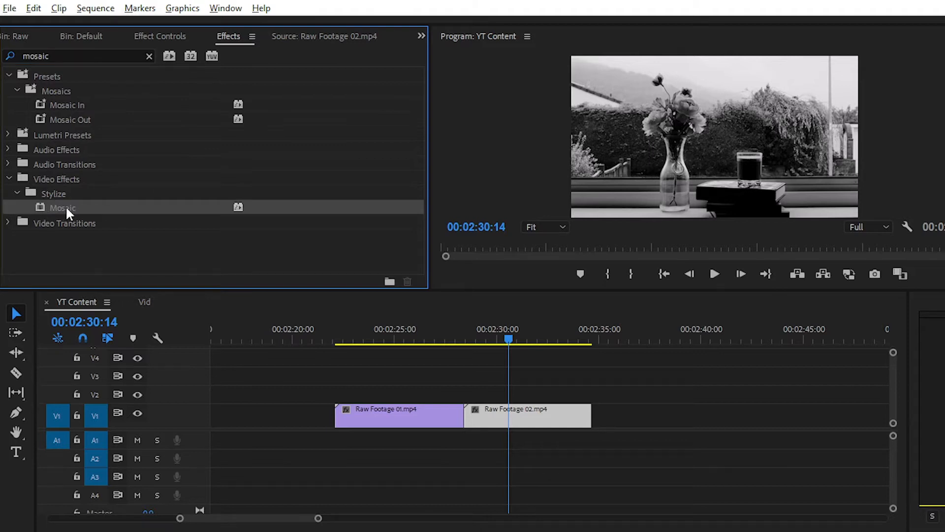
click(17, 90)
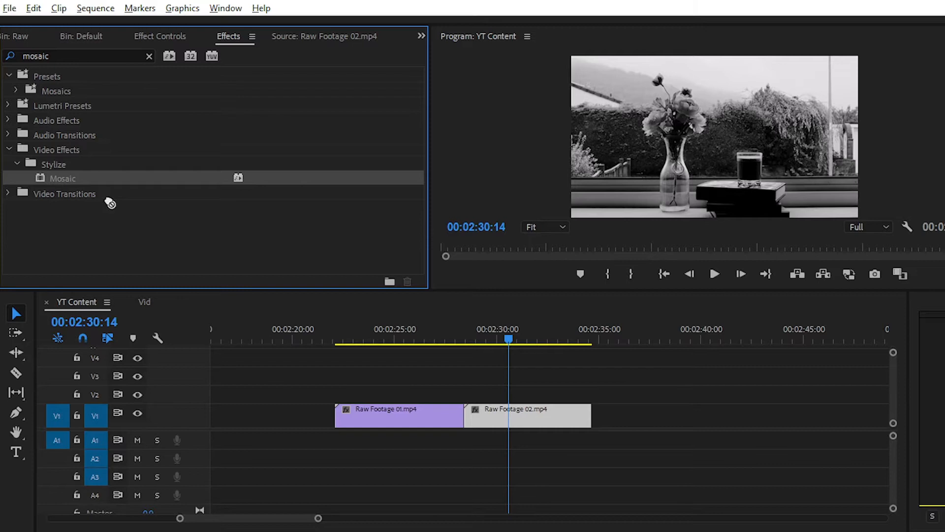
mouse_move(63, 189)
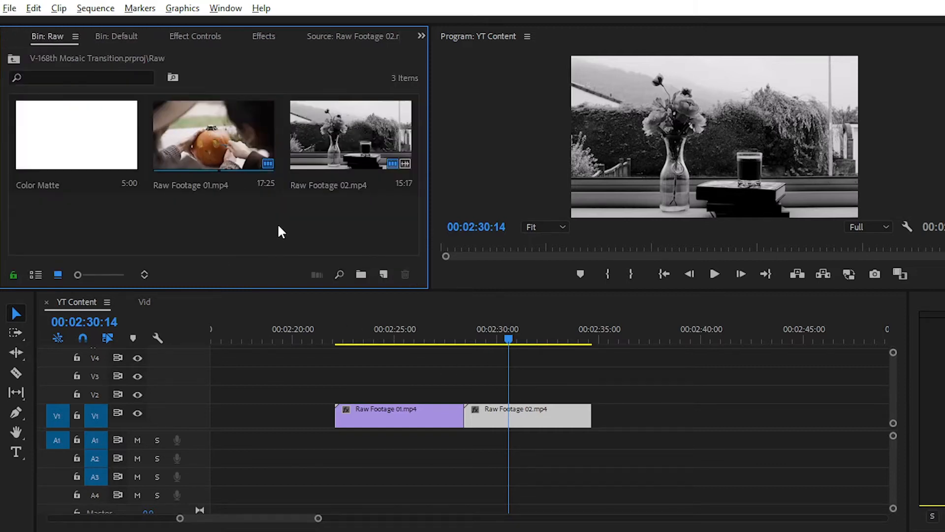
Create a new adjustment layer from the New Item list with default settings
click(383, 275)
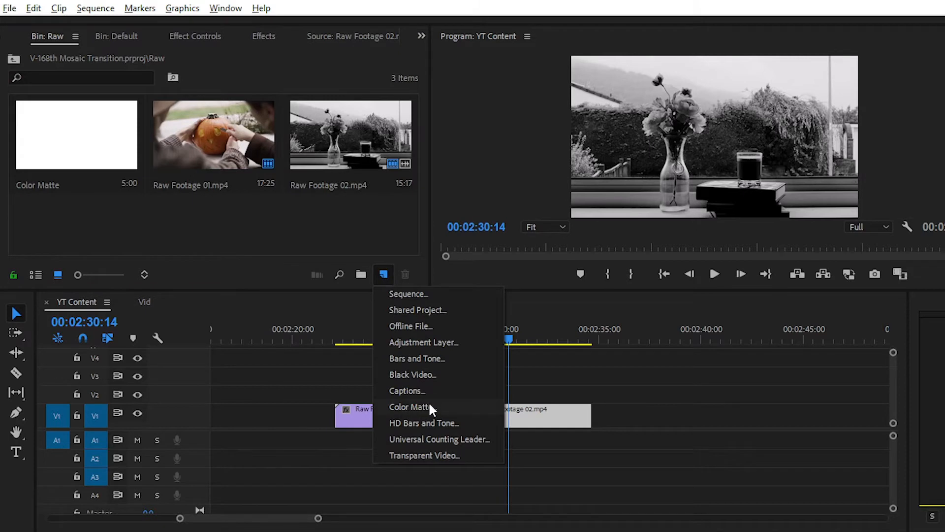
mouse_move(383, 277)
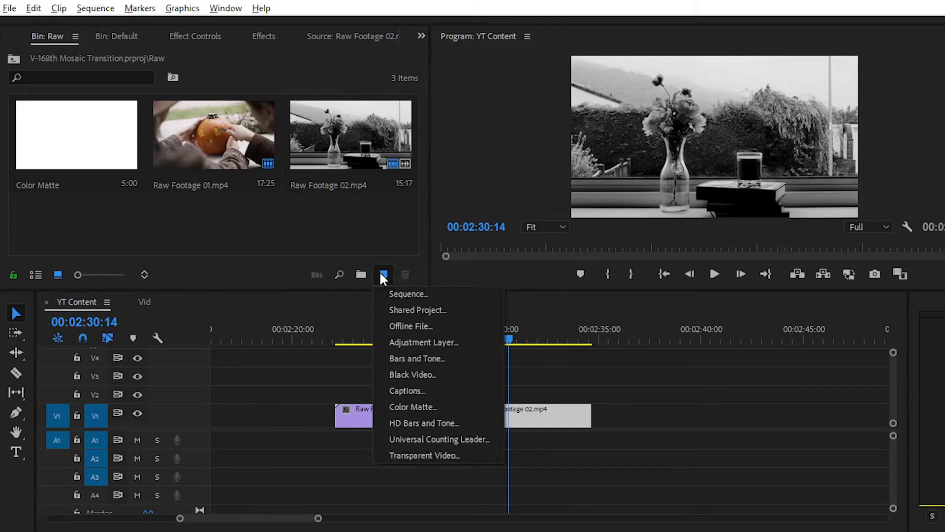
click(423, 342)
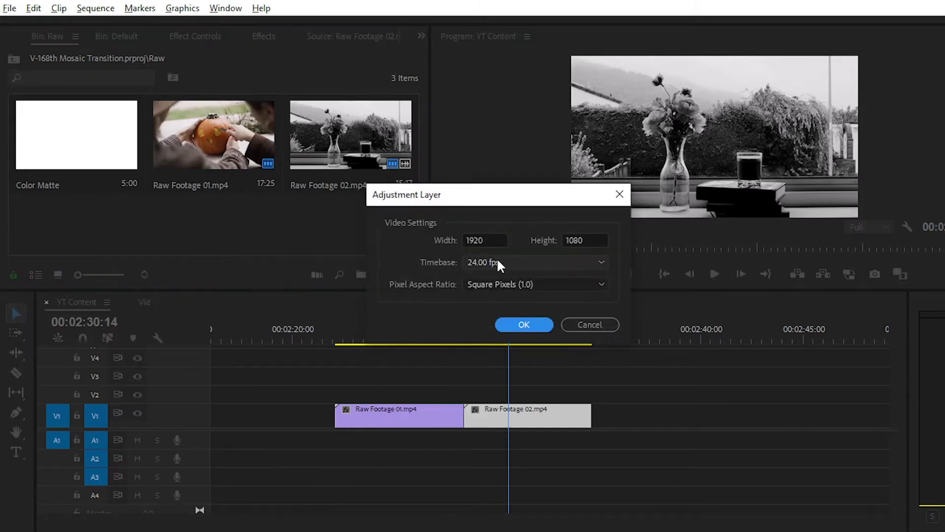
click(523, 324)
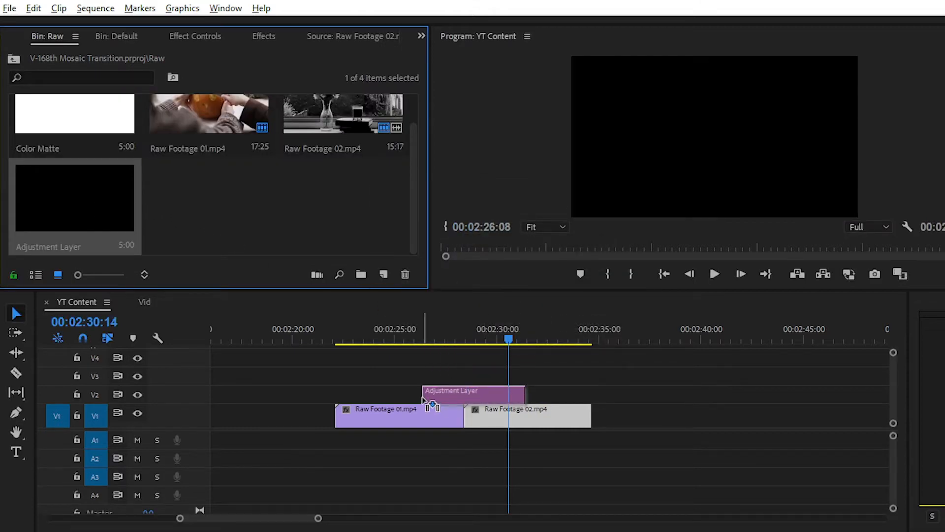
Trim the adjustment layer on V2 to span the cut and scrub across it to check
click(528, 416)
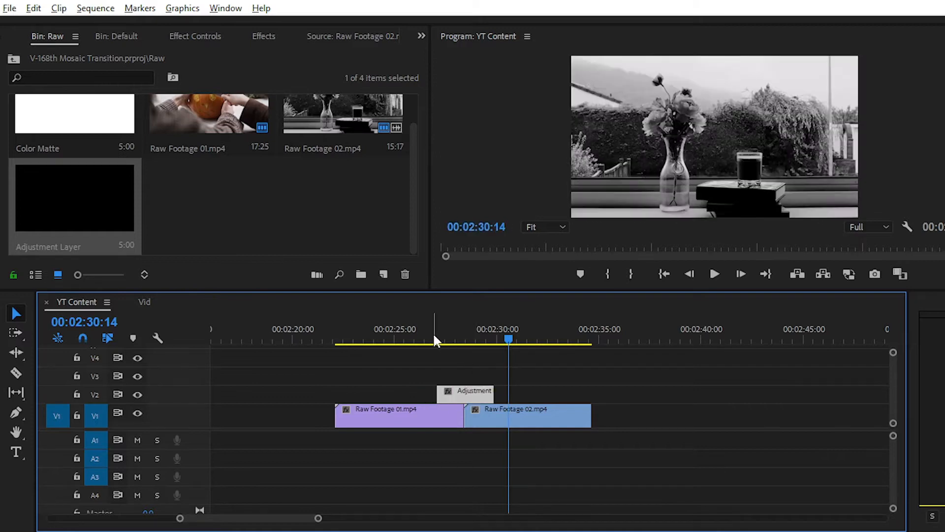
click(443, 341)
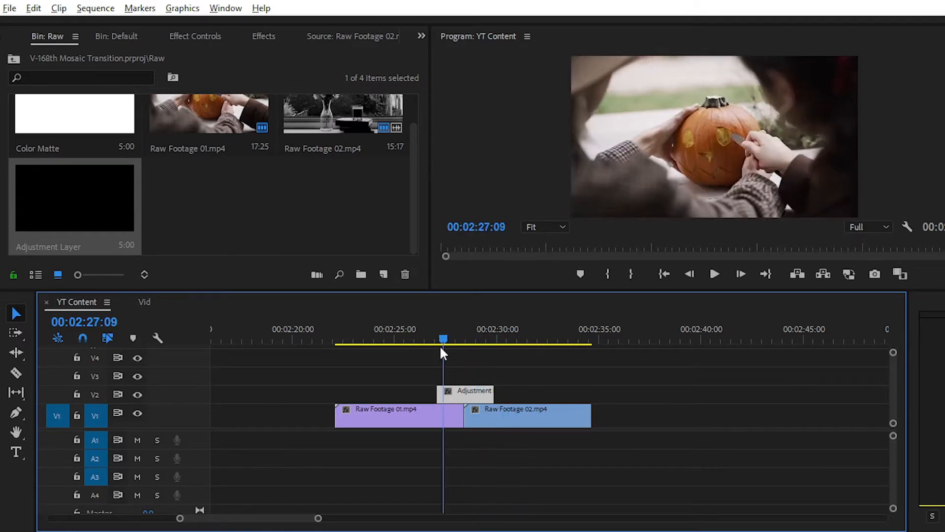
click(485, 343)
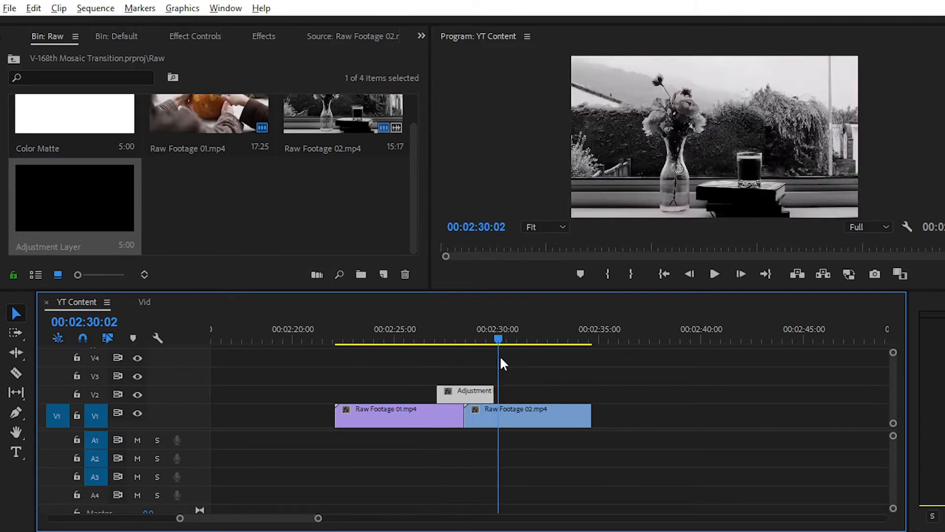
Drop the Stylize Mosaic effect onto the adjustment layer and scrub to see the pixelation
click(263, 37)
text(mosaic)
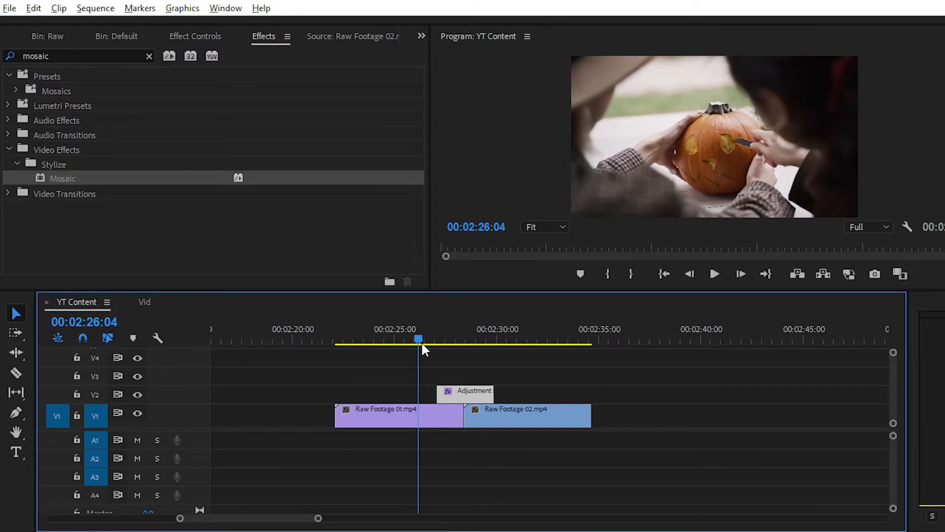
click(715, 274)
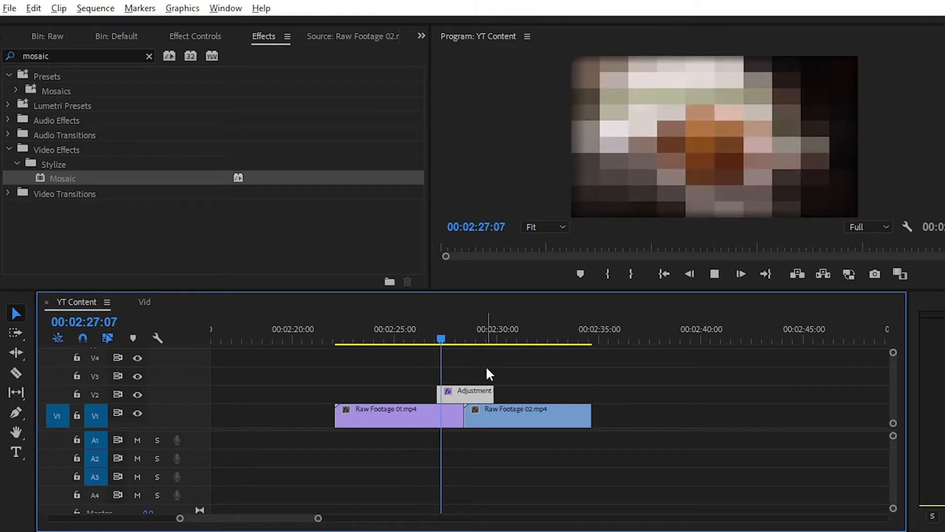
click(523, 340)
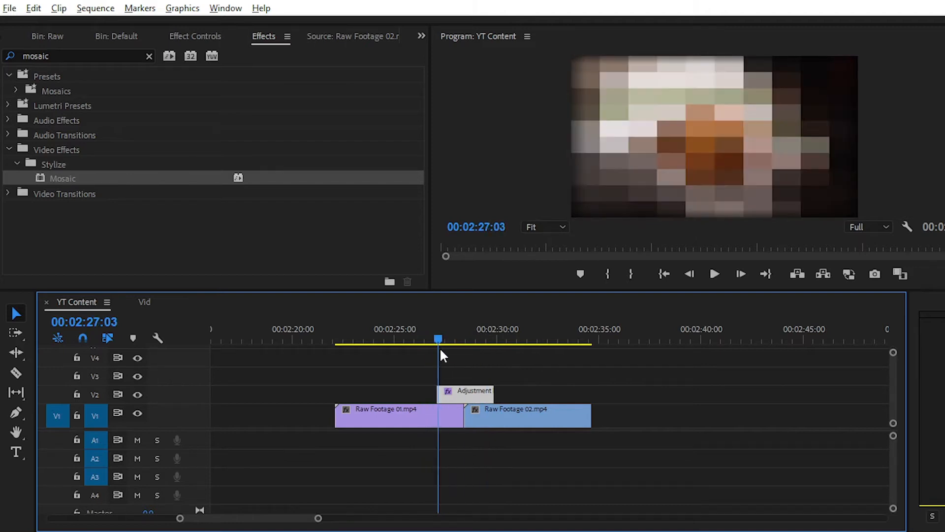
Keyframe Horizontal and Vertical Blocks at 1 at the layer start and 10 at the midpoint
click(471, 390)
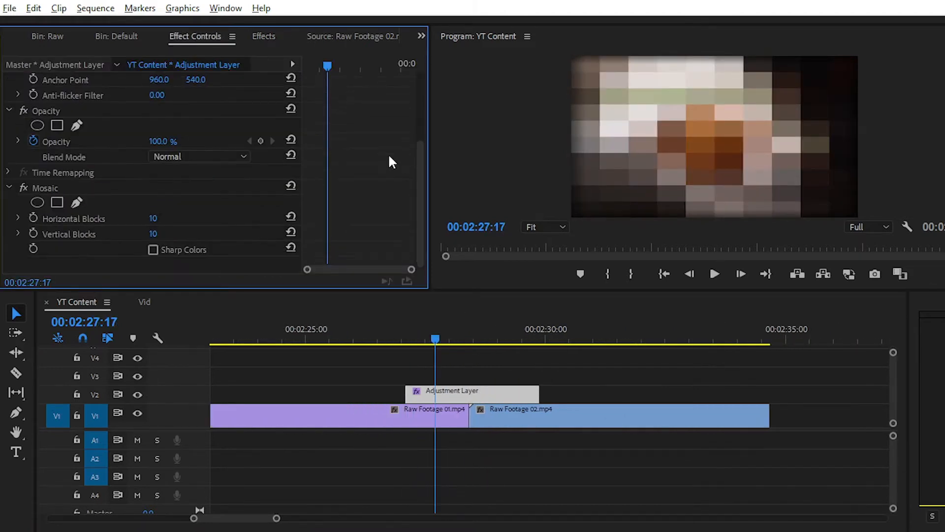
click(44, 187)
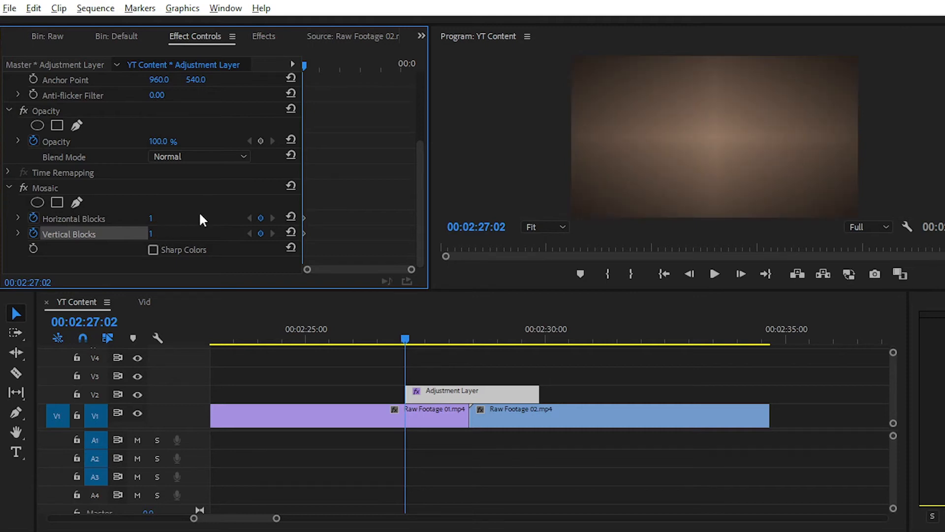
click(451, 338)
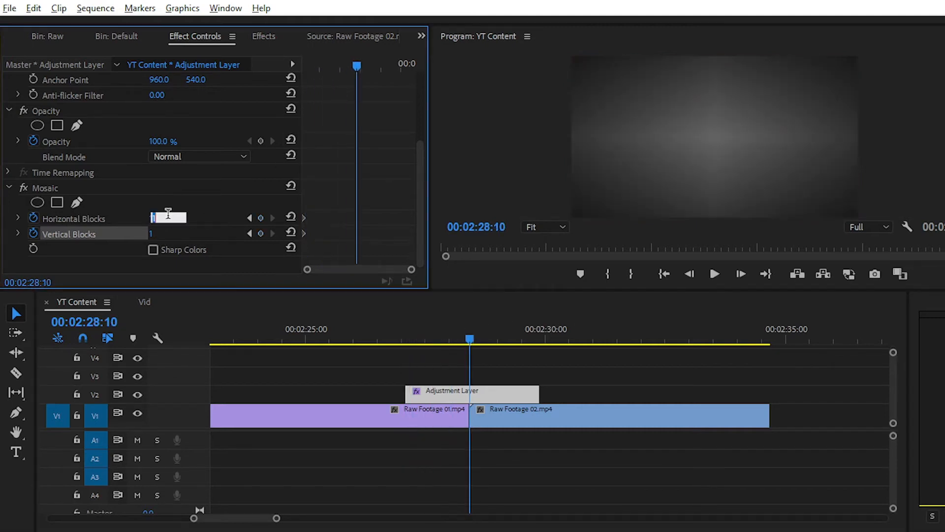
text(10)
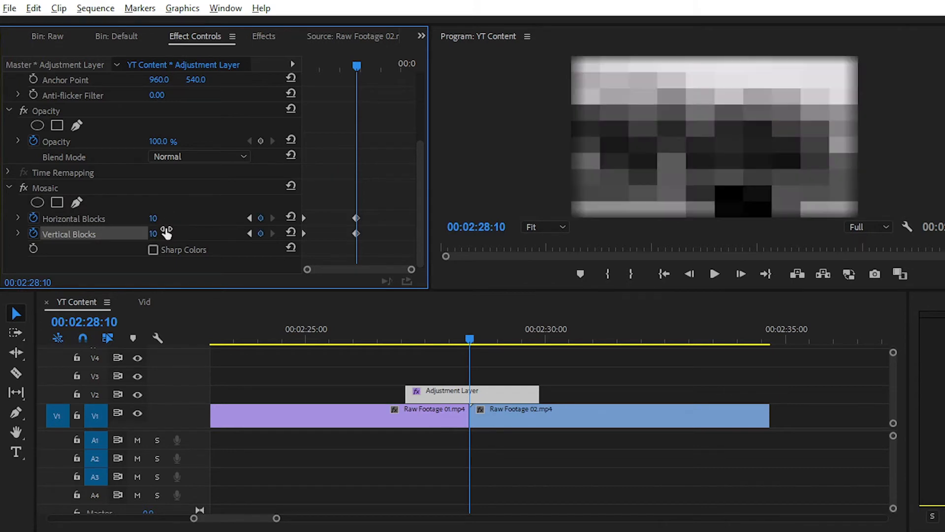
drag(357, 66, 348, 66)
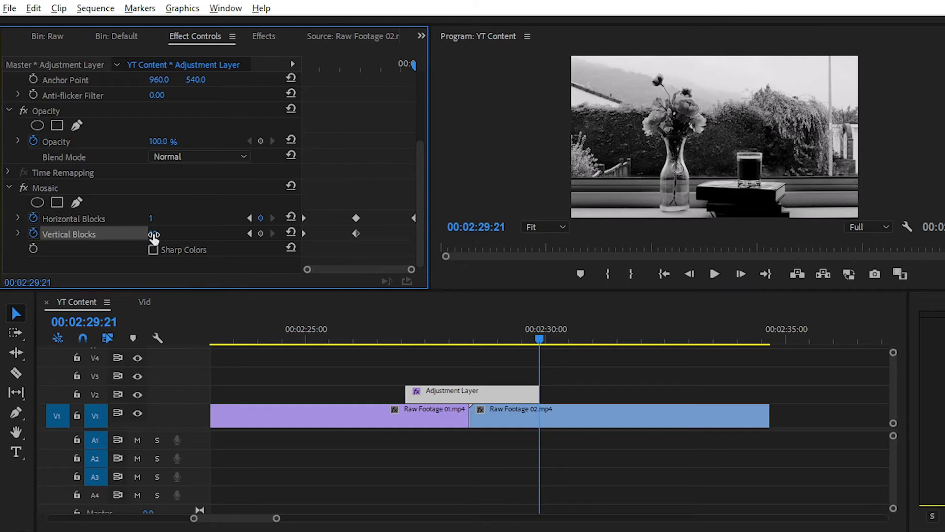
Return the blocks to 1 at the layer end and preview the animated pixelation
click(405, 329)
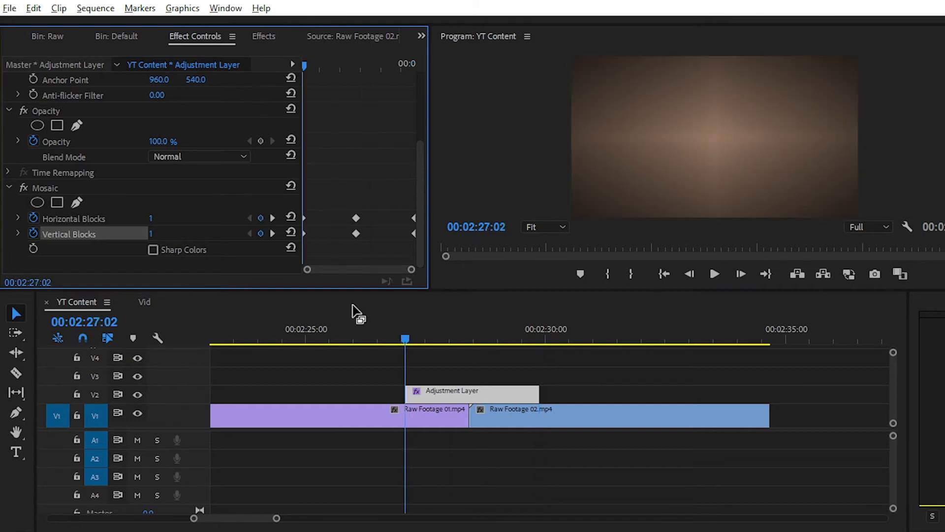
click(715, 273)
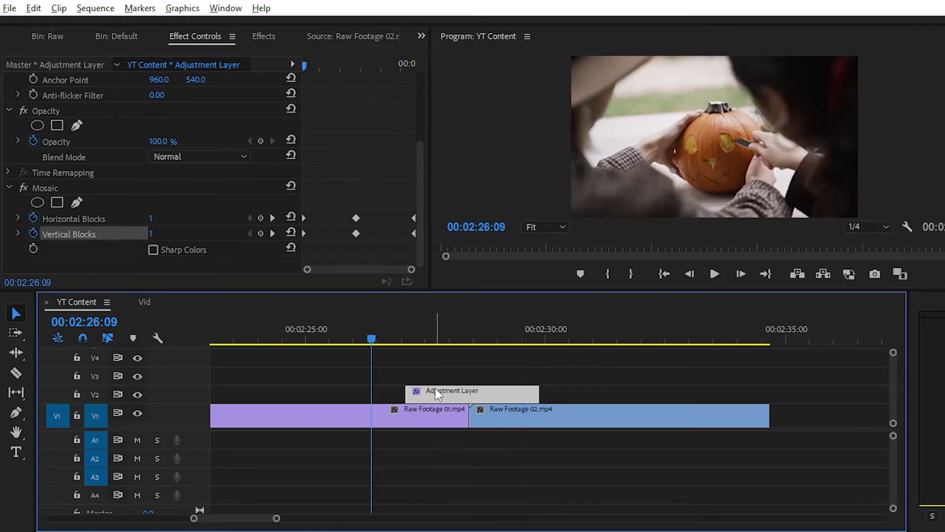
Keyframe the layer's Opacity at 0% at both ends with a peak keyframe in the middle
click(714, 273)
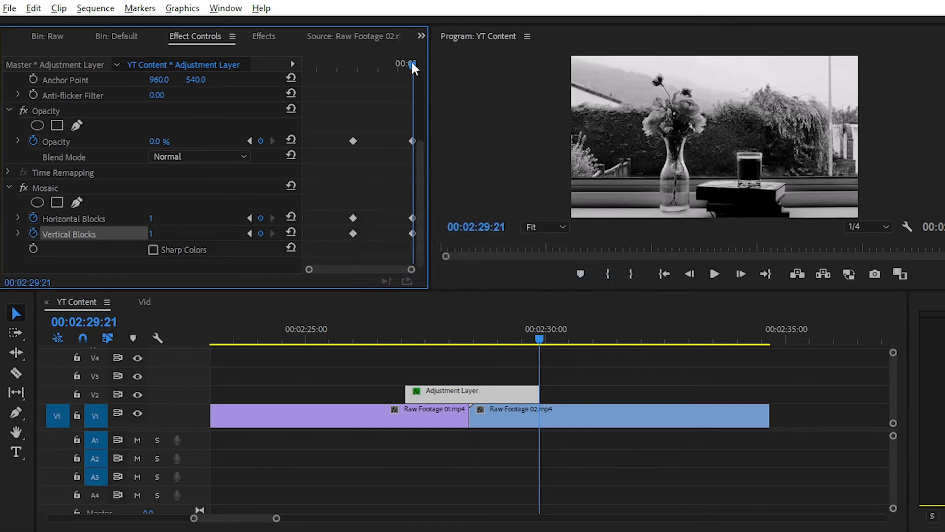
click(358, 338)
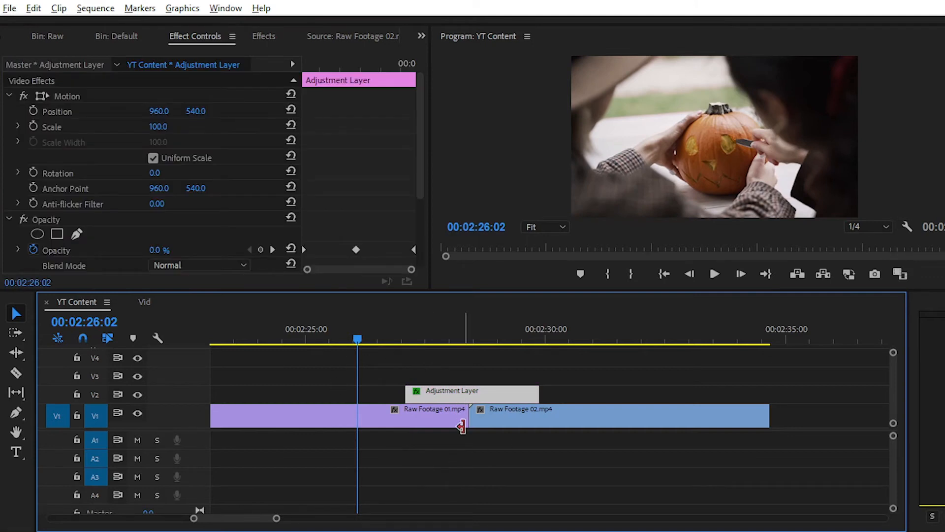
With Effect Controls maximized, set all Mosaic and opacity keyframes to Ease In
click(553, 339)
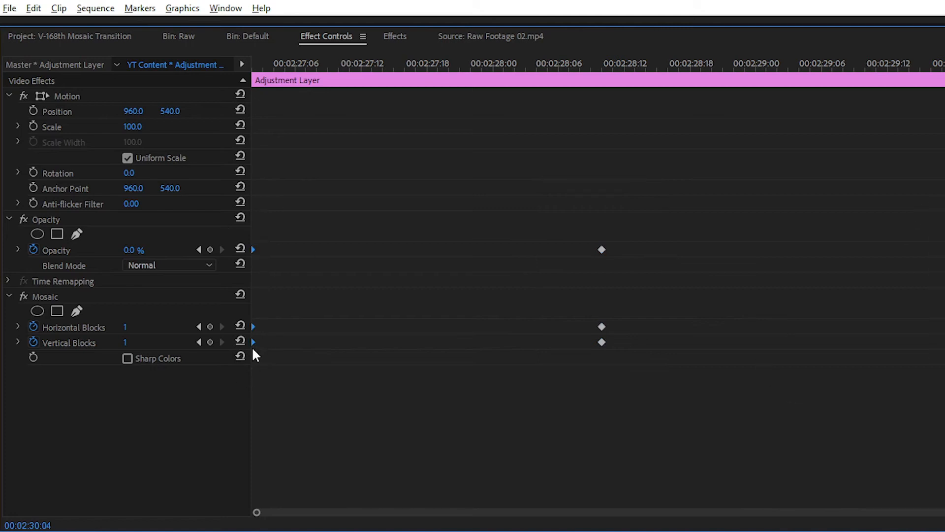
right_click(253, 342)
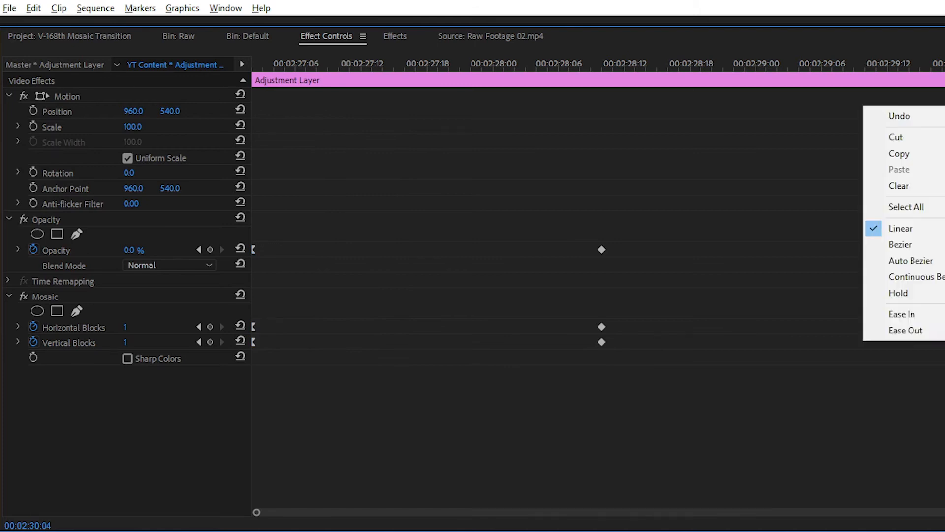
mouse_move(903, 314)
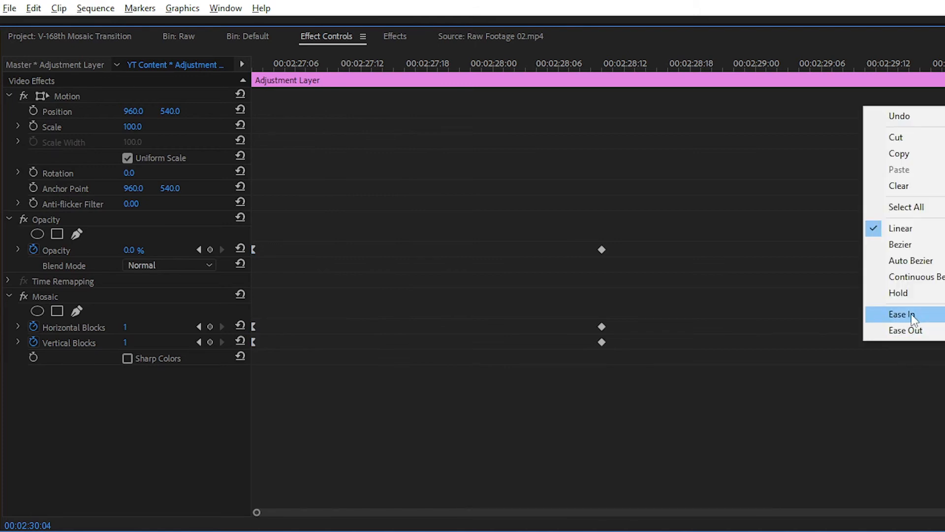
click(904, 314)
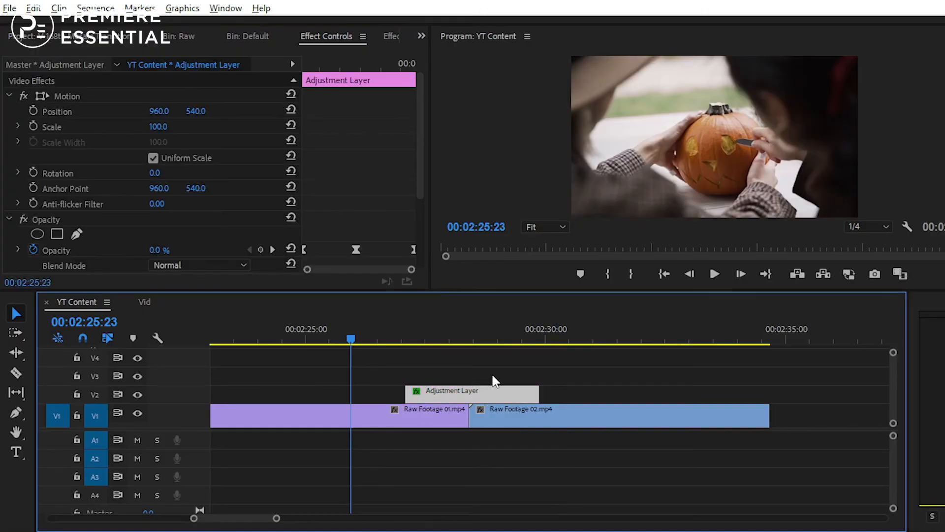
Restore the panel layout and play the finished mosaic transition across the cut
click(714, 274)
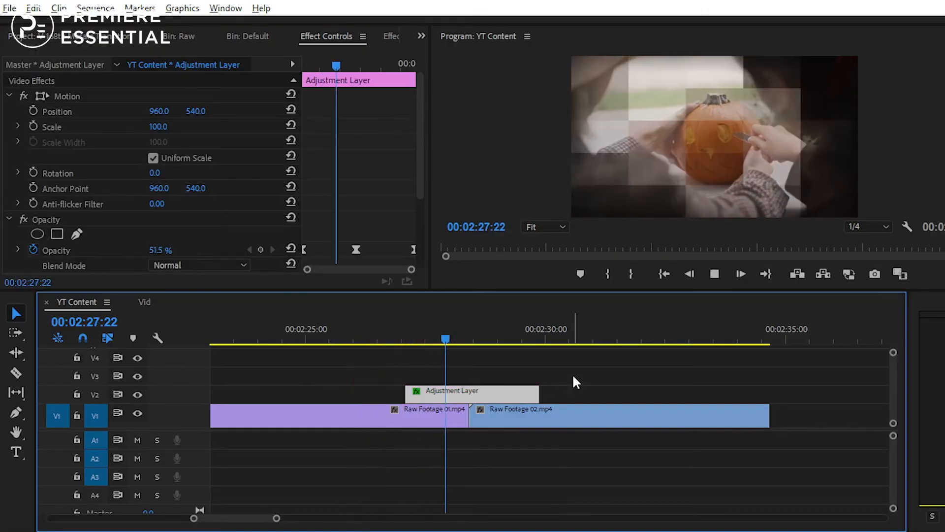